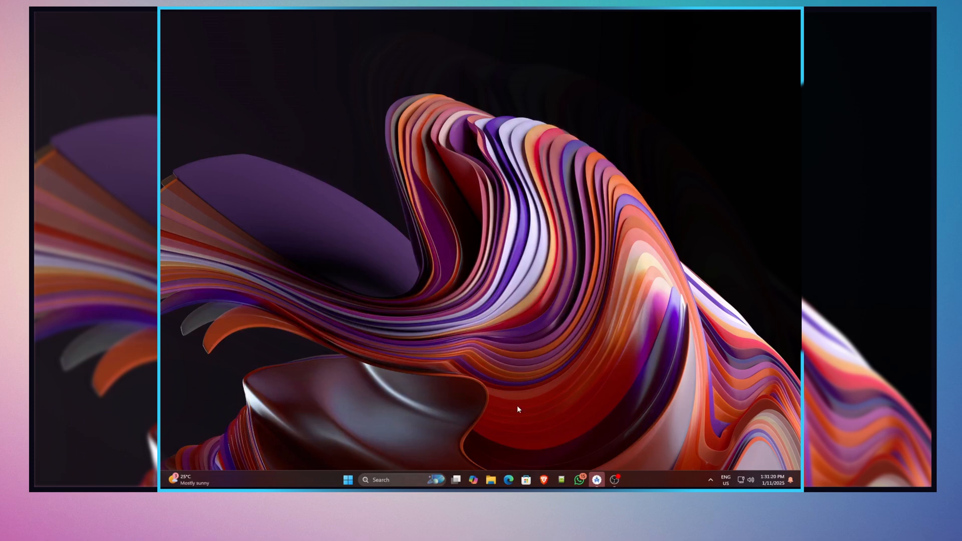
pyautogui.moveTo(488, 481)
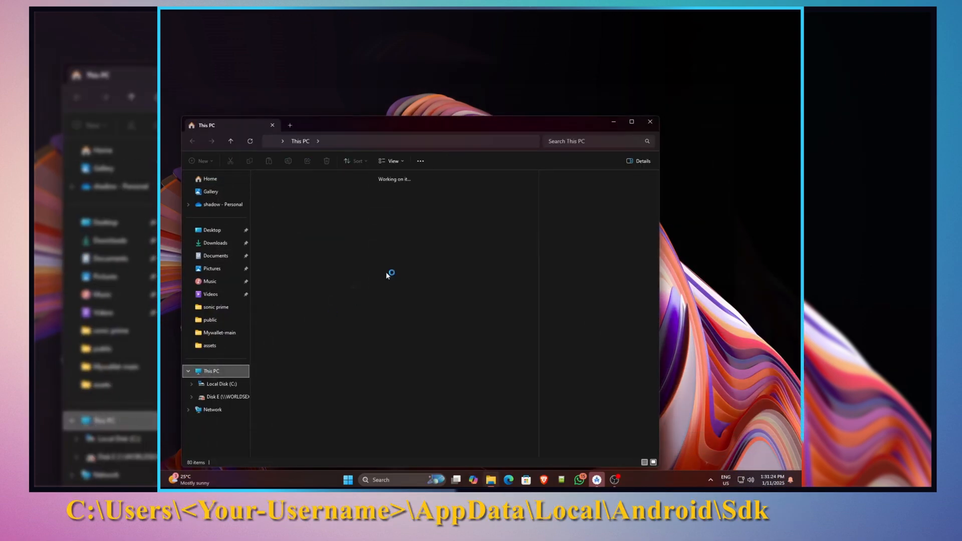
# Step: Browse Local Disk (C:) > Users > gideo and select the AppData folder
pyautogui.click(219, 384)
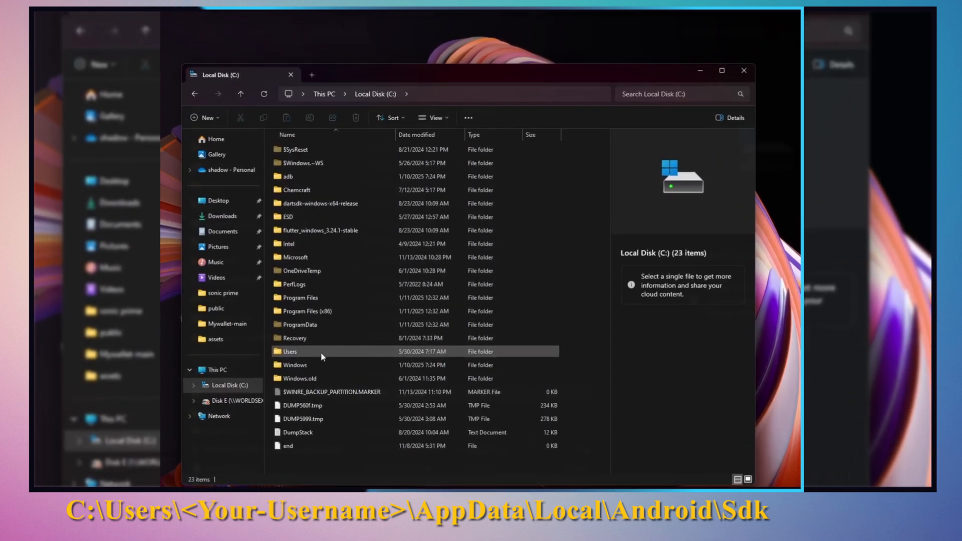
pyautogui.doubleClick(290, 350)
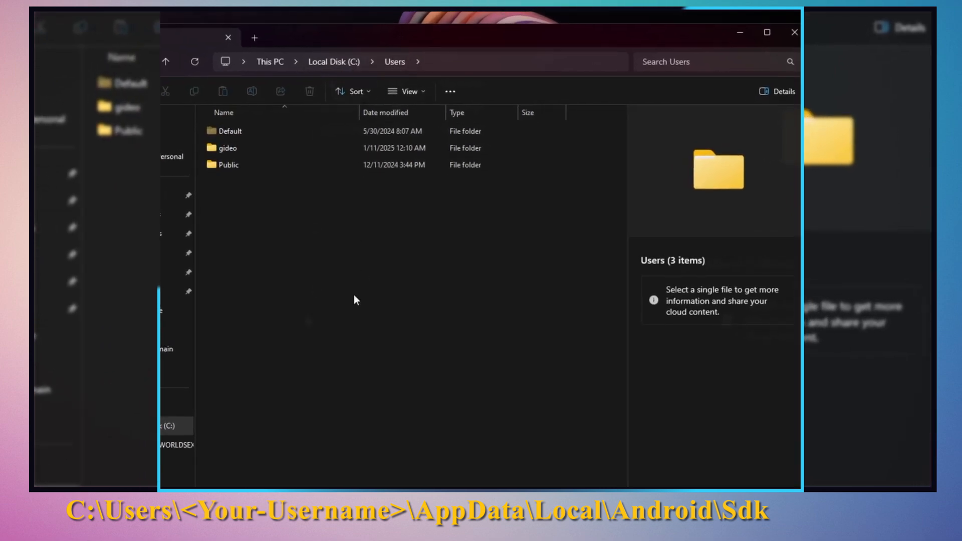
pyautogui.doubleClick(228, 147)
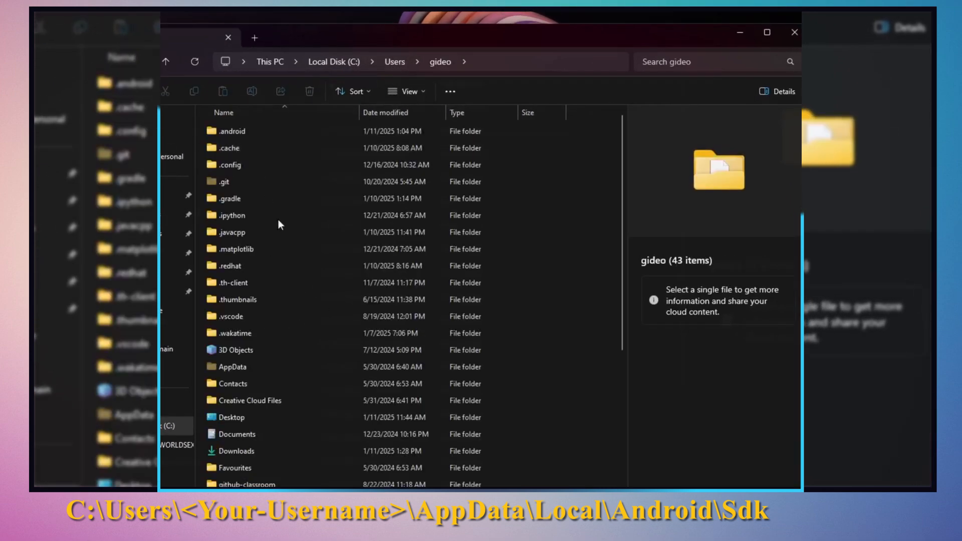
pyautogui.click(232, 283)
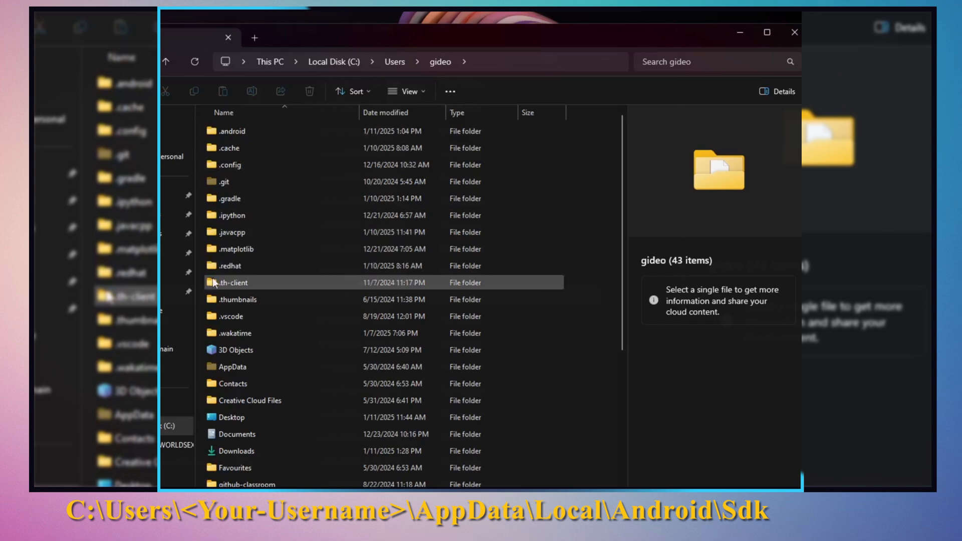
pyautogui.click(232, 367)
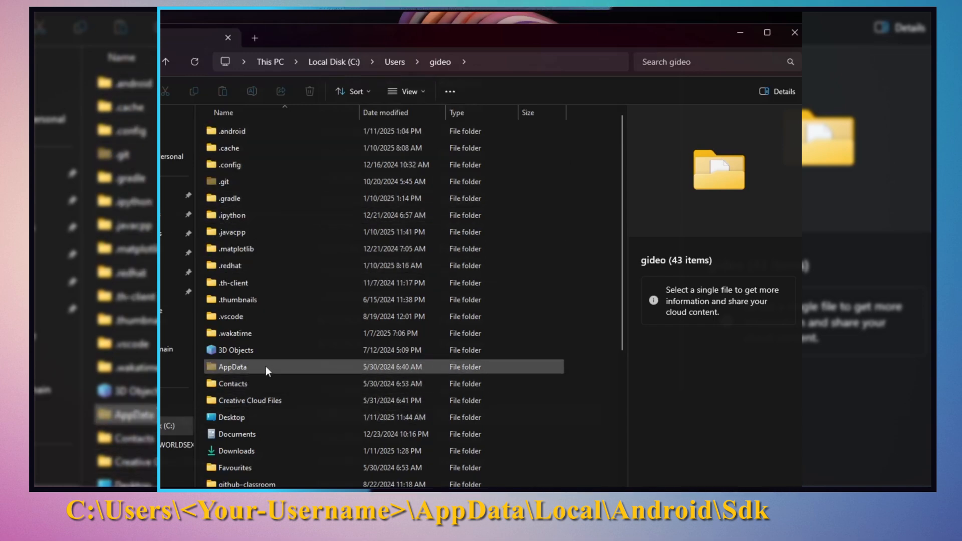
pyautogui.click(232, 367)
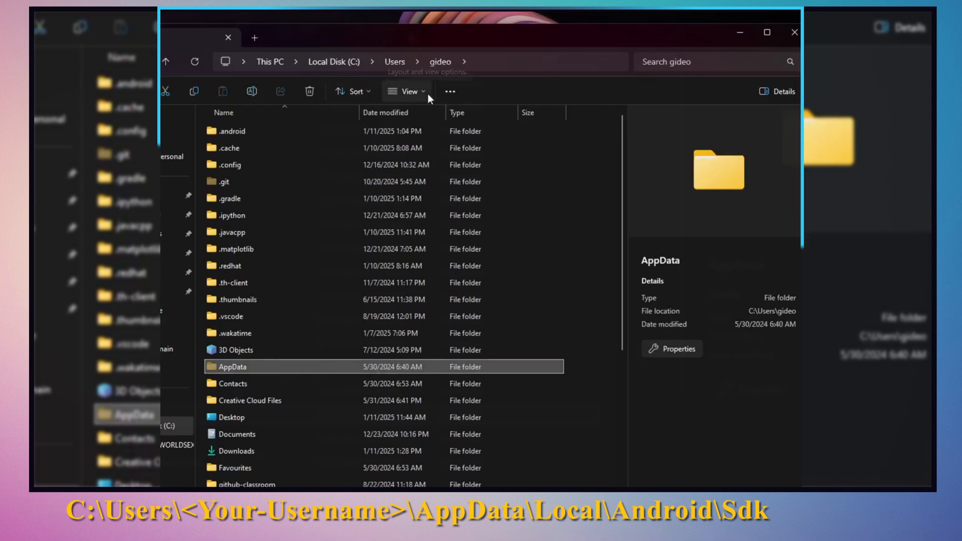
pyautogui.click(407, 91)
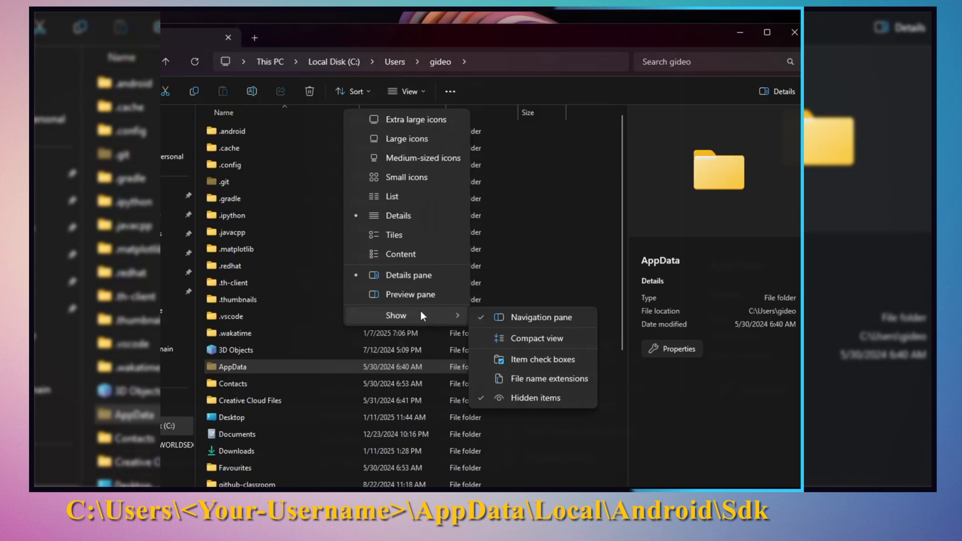
pyautogui.moveTo(534, 398)
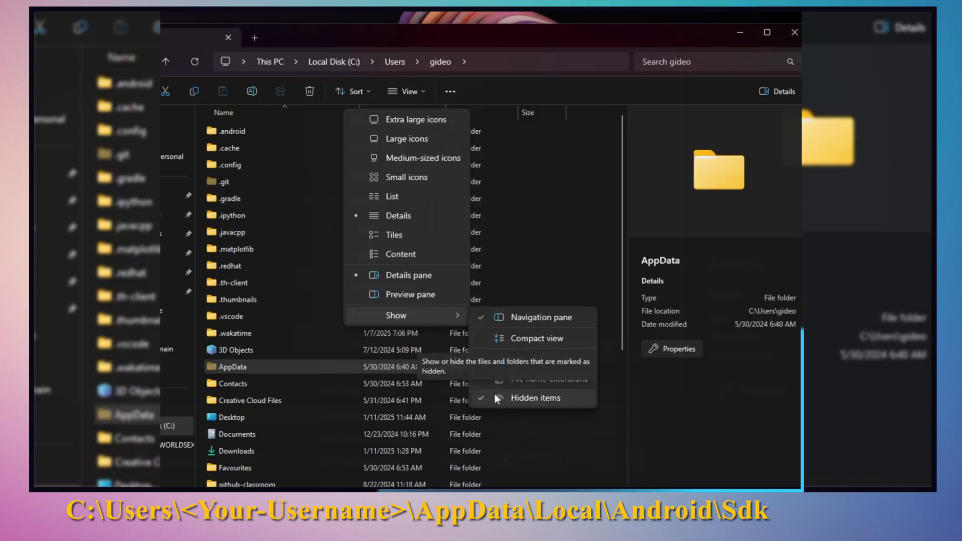
pyautogui.click(534, 398)
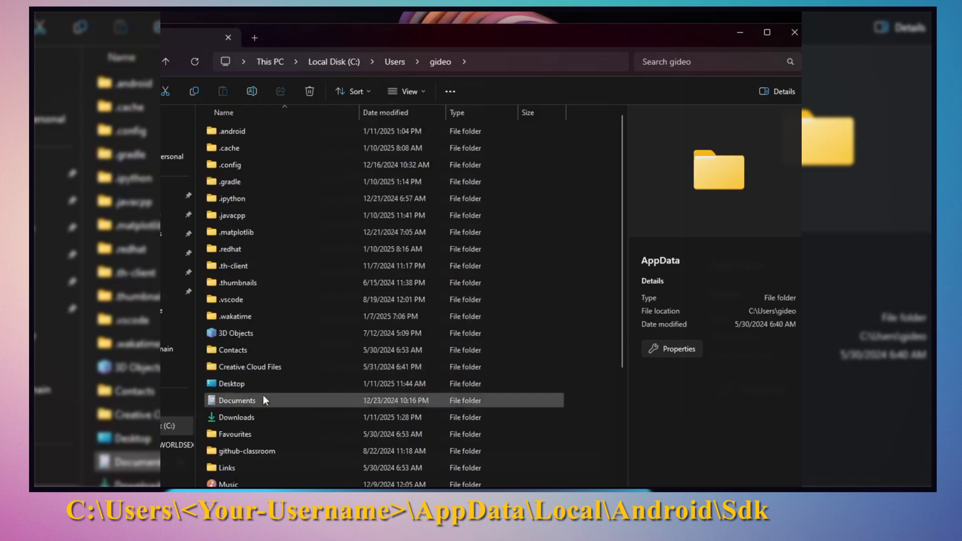
pyautogui.click(406, 91)
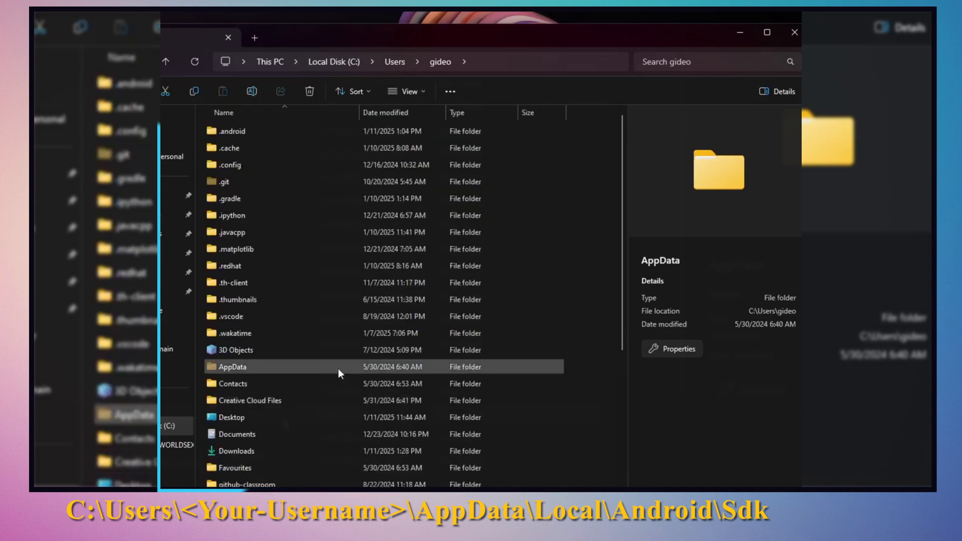
# Step: Go into AppData\Local\Android\Sdk and highlight platform-tools and platform-tools-2
pyautogui.doubleClick(232, 367)
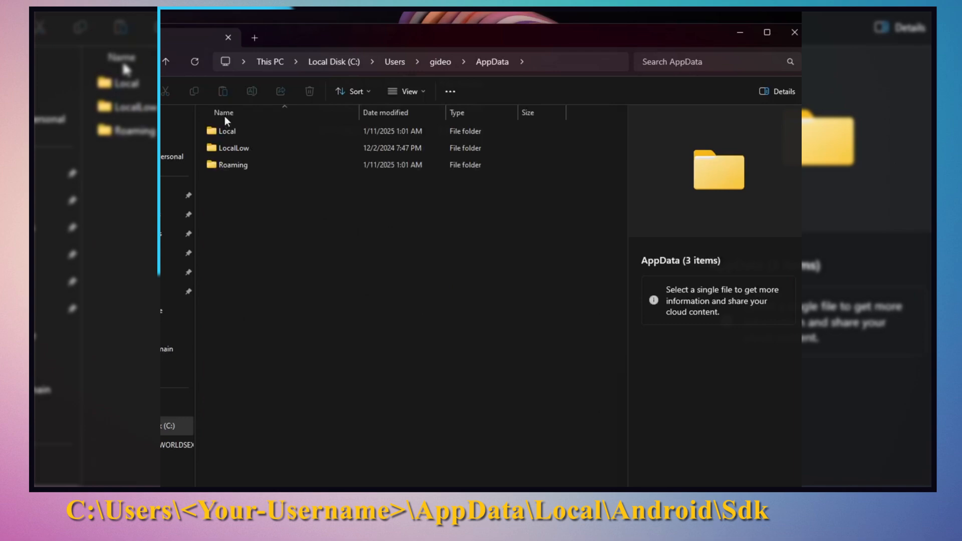
pyautogui.doubleClick(226, 130)
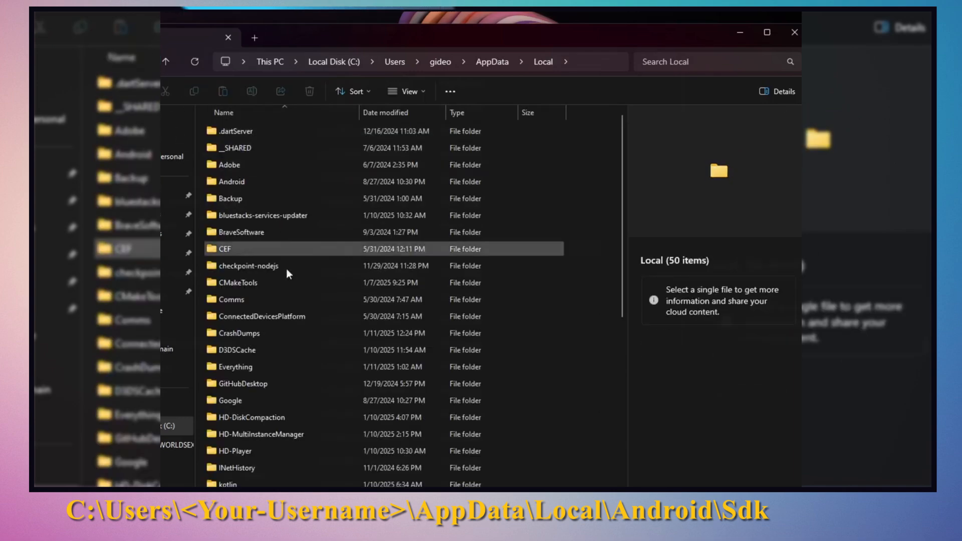
pyautogui.doubleClick(232, 182)
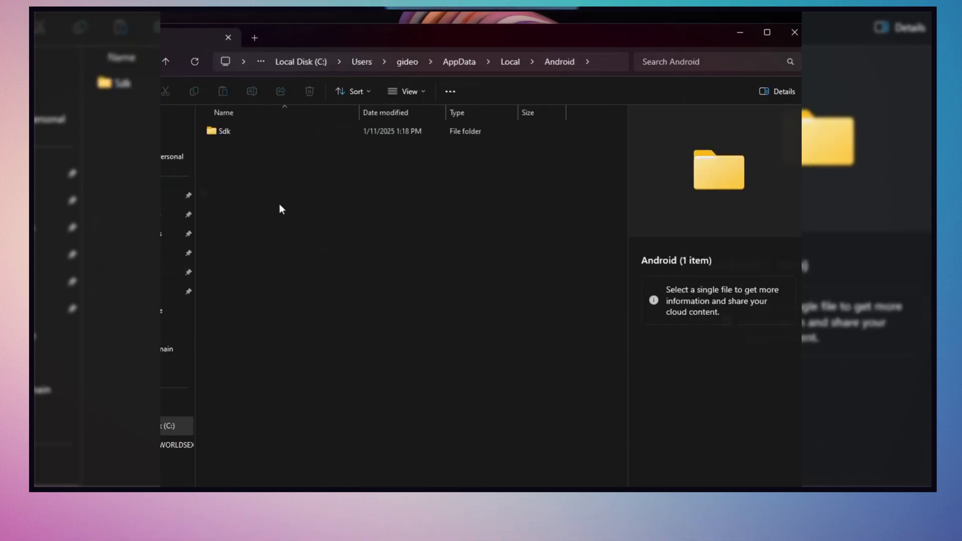
pyautogui.doubleClick(223, 130)
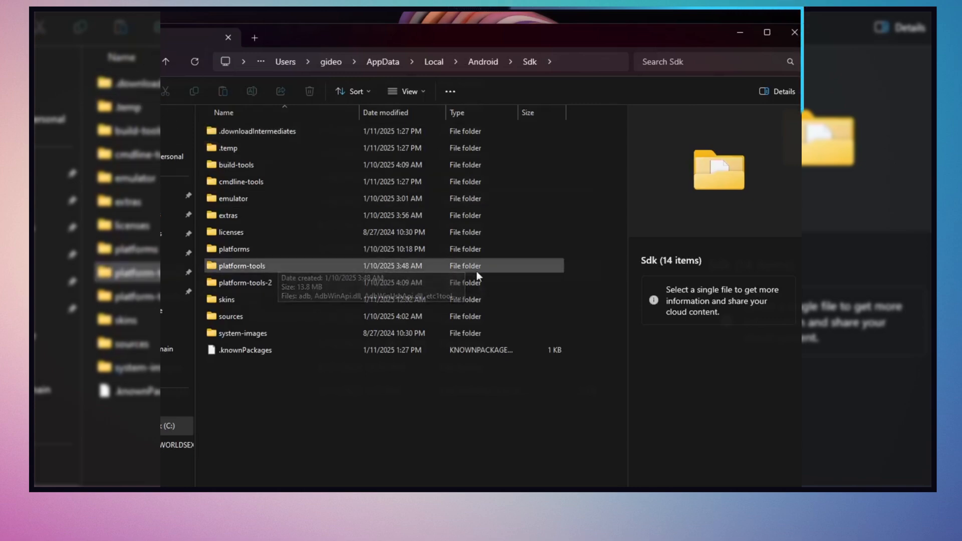
pyautogui.click(244, 283)
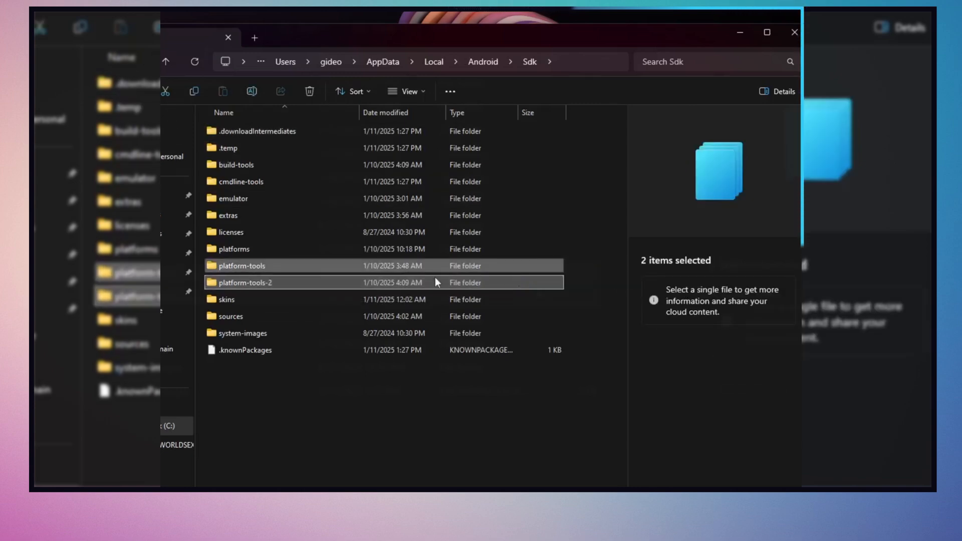
pyautogui.moveTo(515, 269)
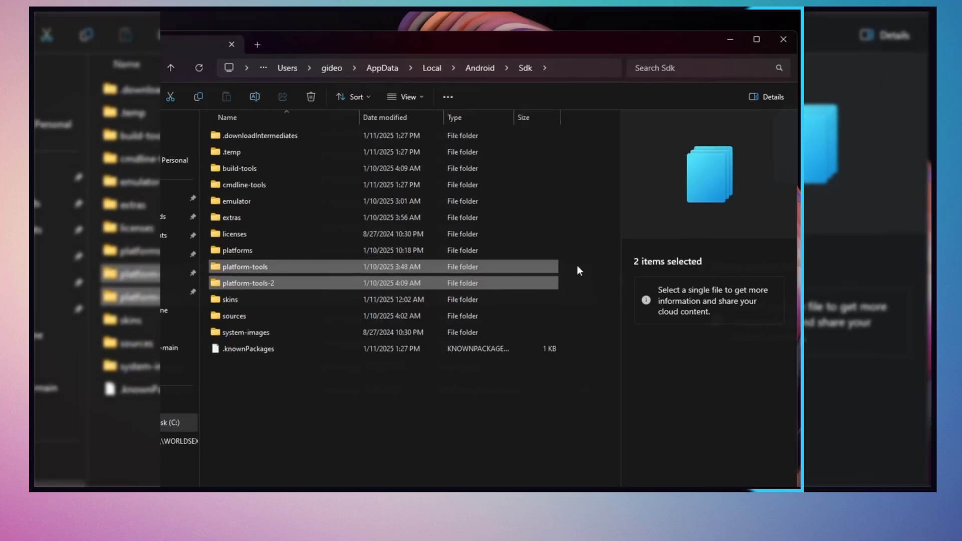
pyautogui.click(267, 286)
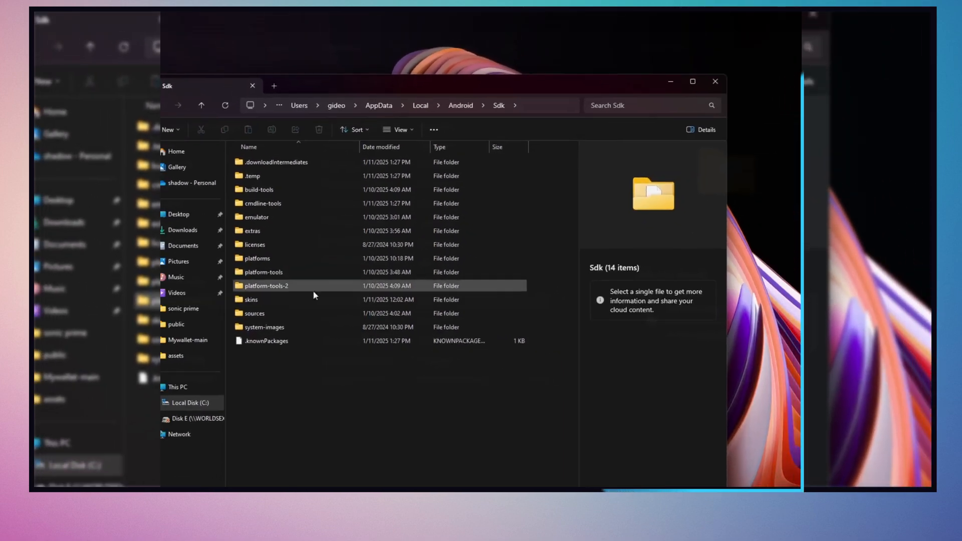
# Step: Bring up System Properties on the Advanced tab for managing environment variables
pyautogui.doubleClick(266, 285)
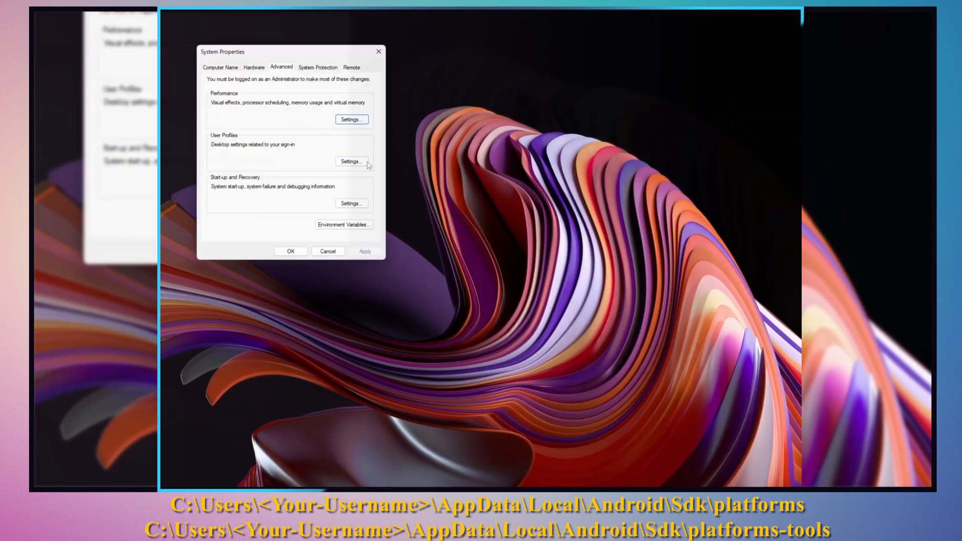
# Step: Add C:\Users\gideo\AppData\Local\Android\Sdk\platform-tools as a new system Path entry
pyautogui.click(343, 224)
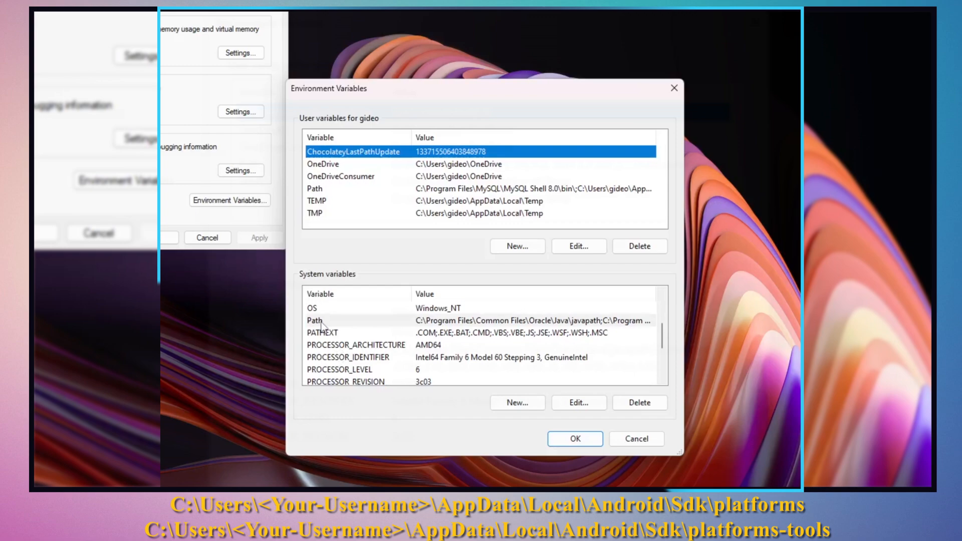
pyautogui.click(577, 403)
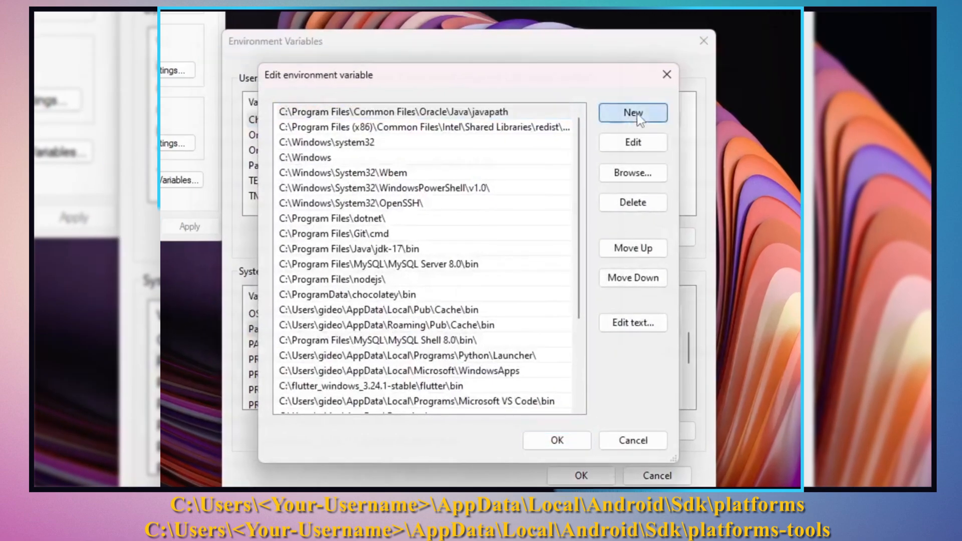
pyautogui.click(632, 113)
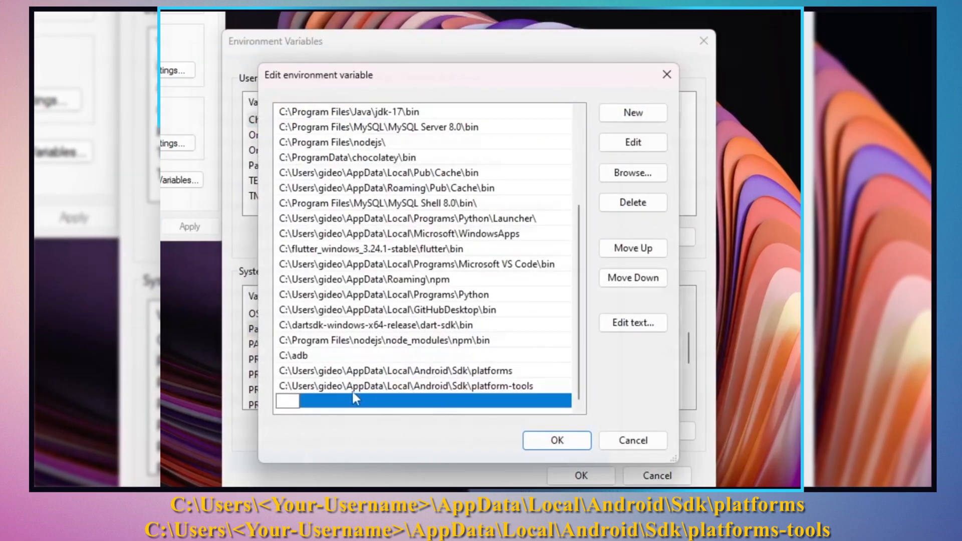
pyautogui.write('C:\\Users\\gideo\\AppData\\Local\\Android\\Sdk\\platform-tools')
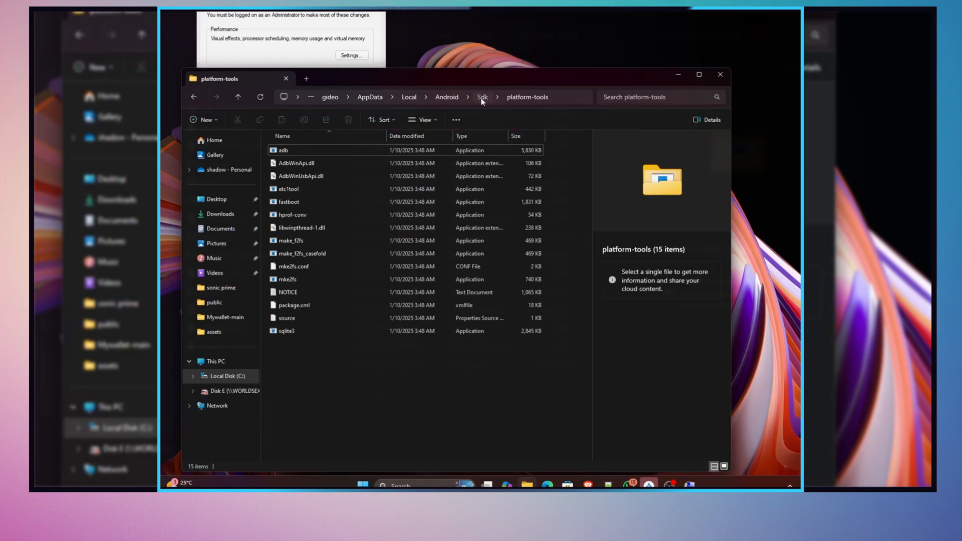
# Step: Move to the Sdk\platforms folder and copy its location from the address bar
pyautogui.click(483, 97)
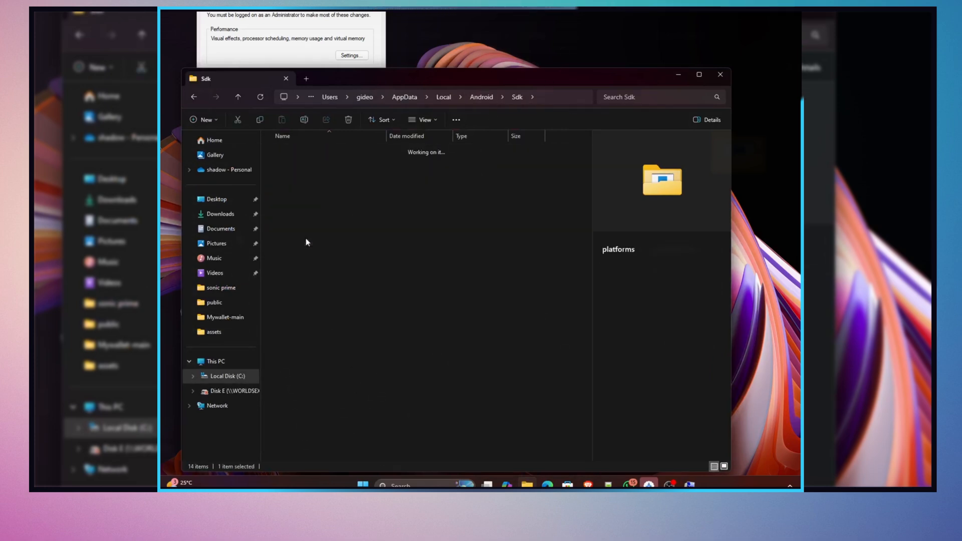
pyautogui.click(430, 97)
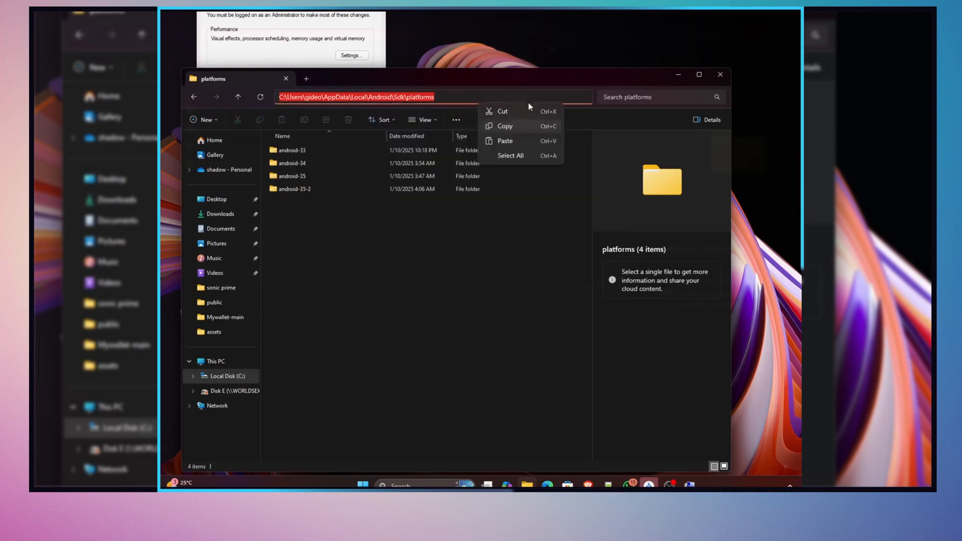
pyautogui.click(607, 204)
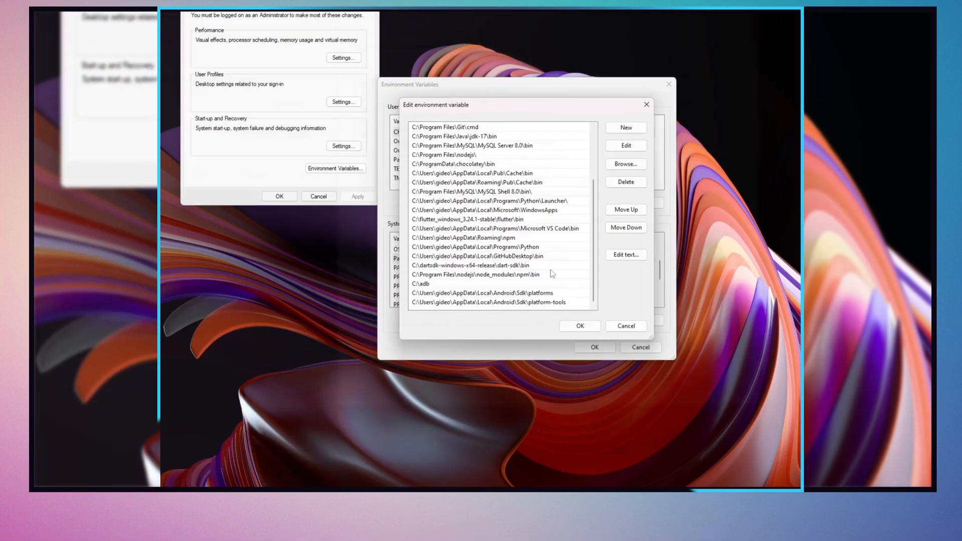
# Step: Add C:\Users\gideo\AppData\Local\Android\Sdk\platforms to the system Path and confirm with OK
pyautogui.click(625, 128)
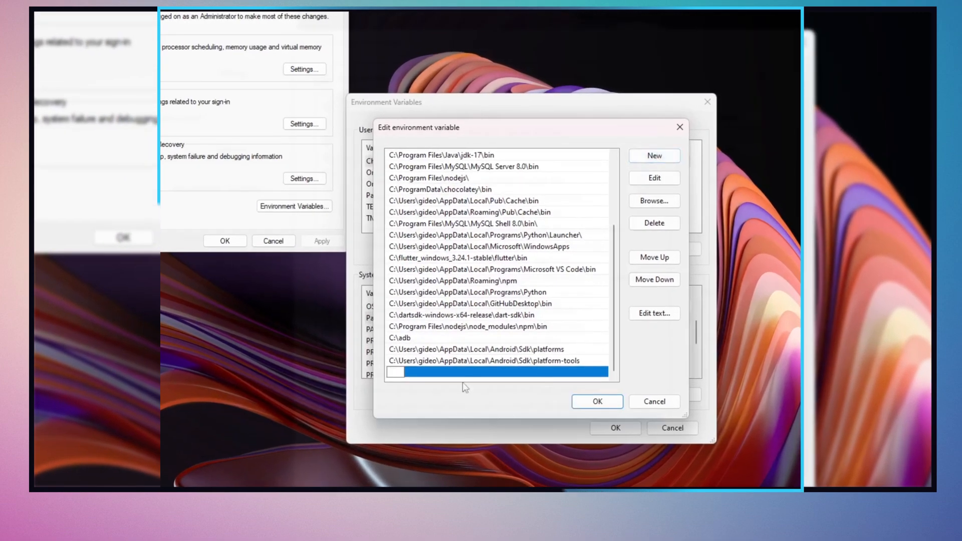
pyautogui.moveTo(457, 379)
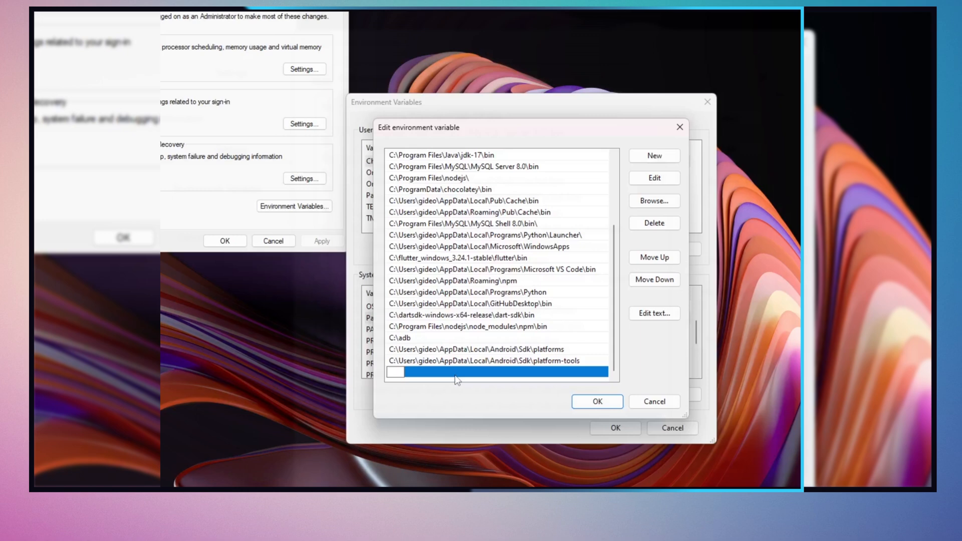
pyautogui.write('C:\\Users\\gideo\\AppData\\Local\\Android\\Sdk\\platforms')
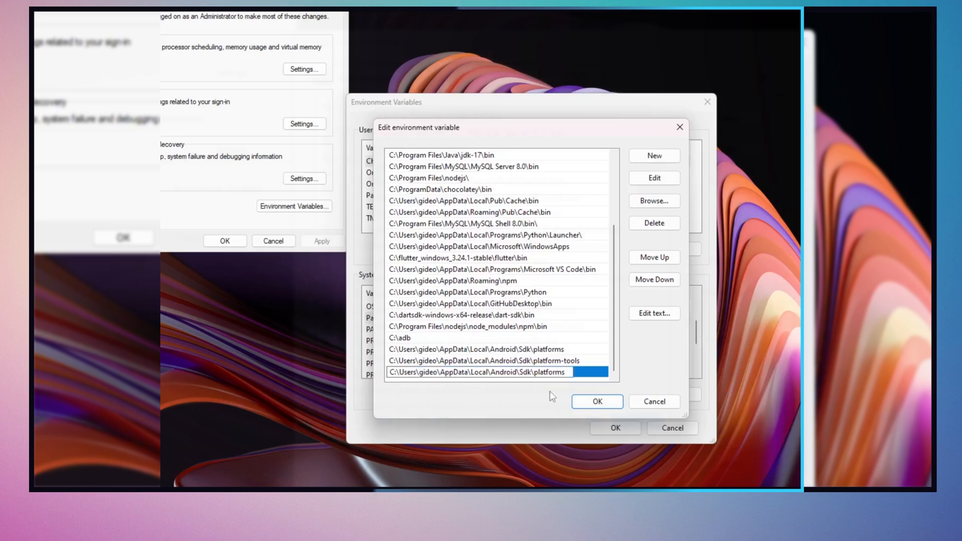
pyautogui.doubleClick(479, 371)
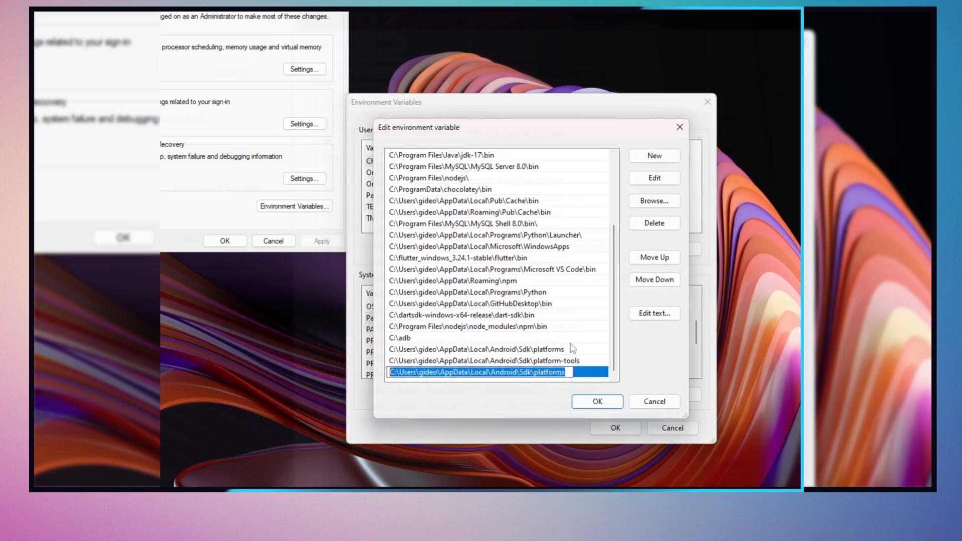
pyautogui.click(479, 372)
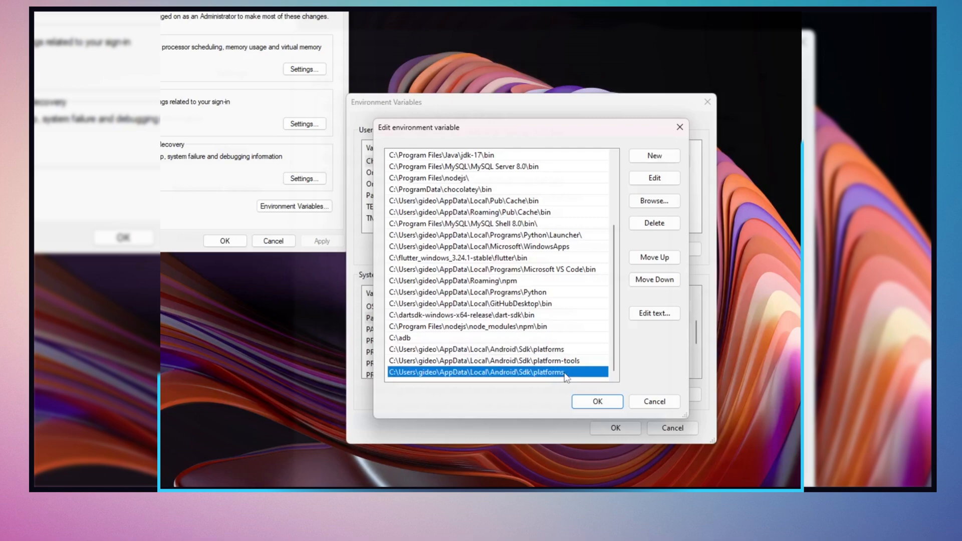
pyautogui.doubleClick(479, 372)
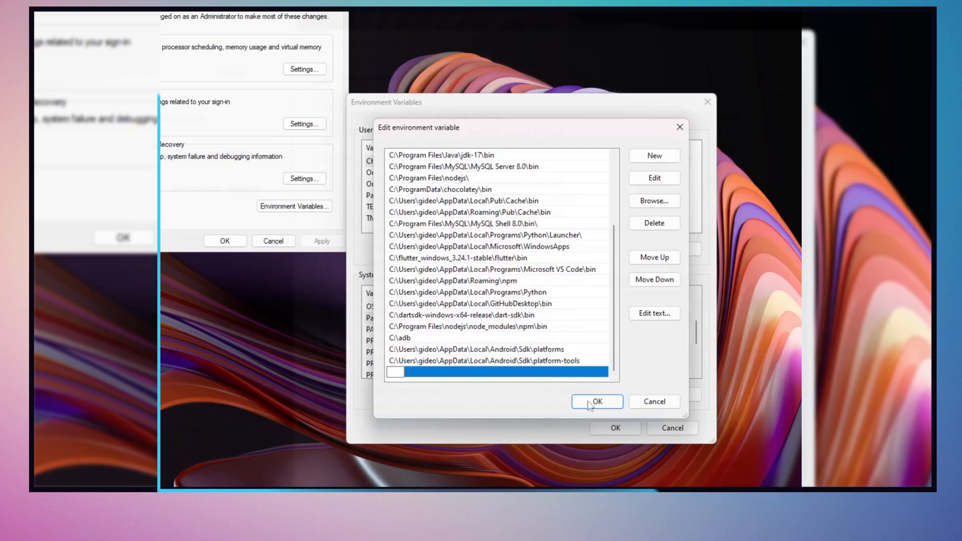
pyautogui.click(596, 401)
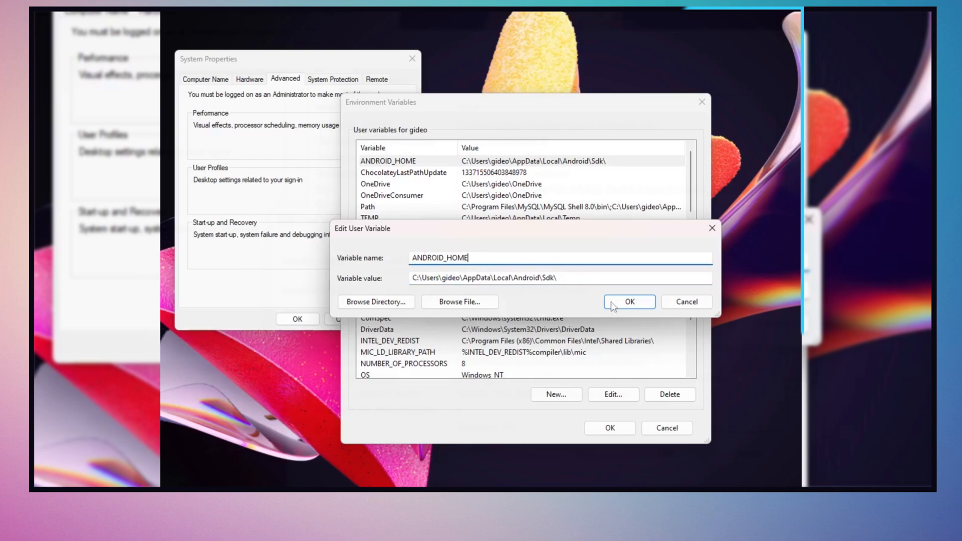
# Step: Save ANDROID_HOME pointing to the Sdk folder, then OK out of Environment Variables and System Properties
pyautogui.click(628, 301)
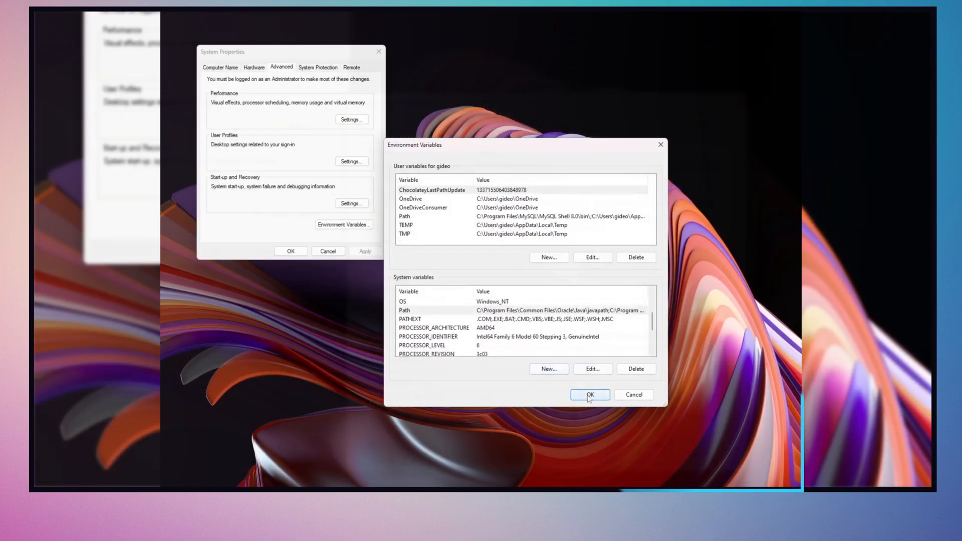
pyautogui.click(590, 395)
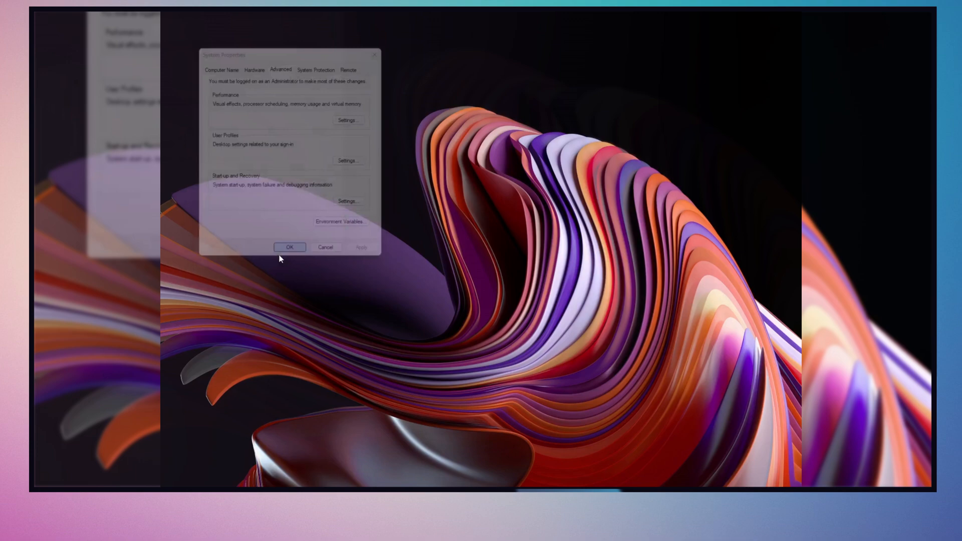
pyautogui.click(289, 247)
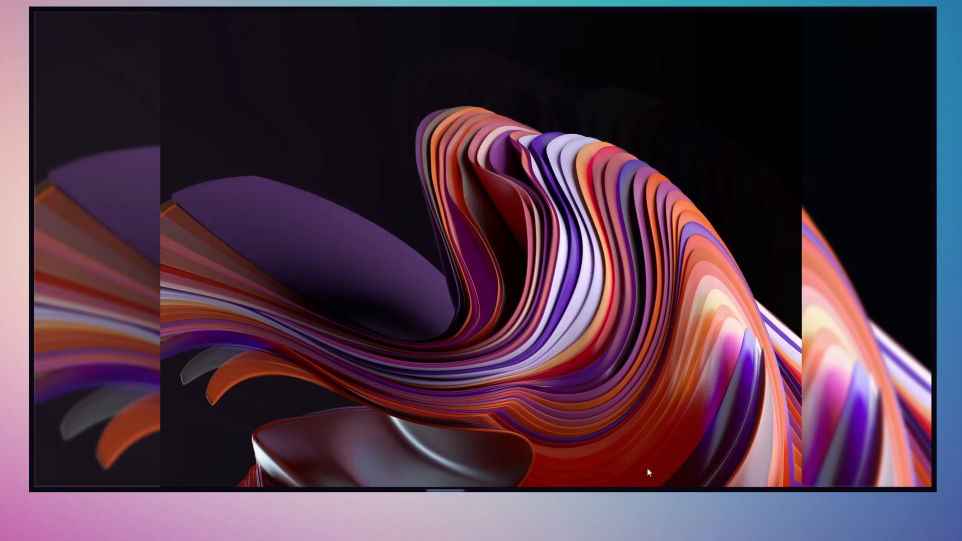